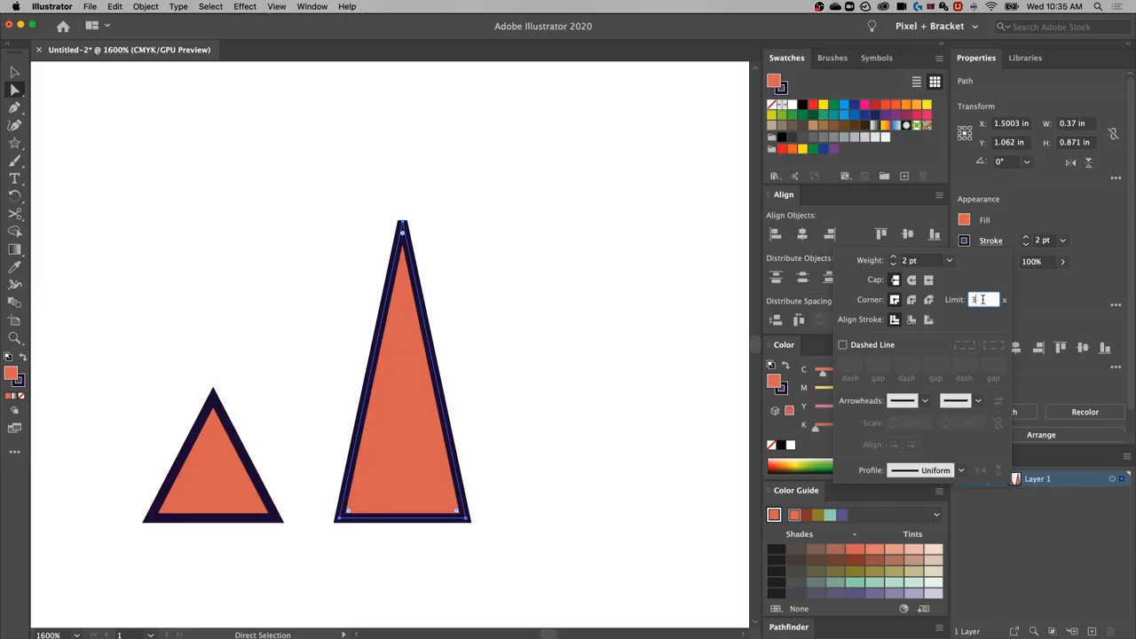
Enter a stroke miter limit of 5 for the tall triangle
{"action": "type", "text": "5"}
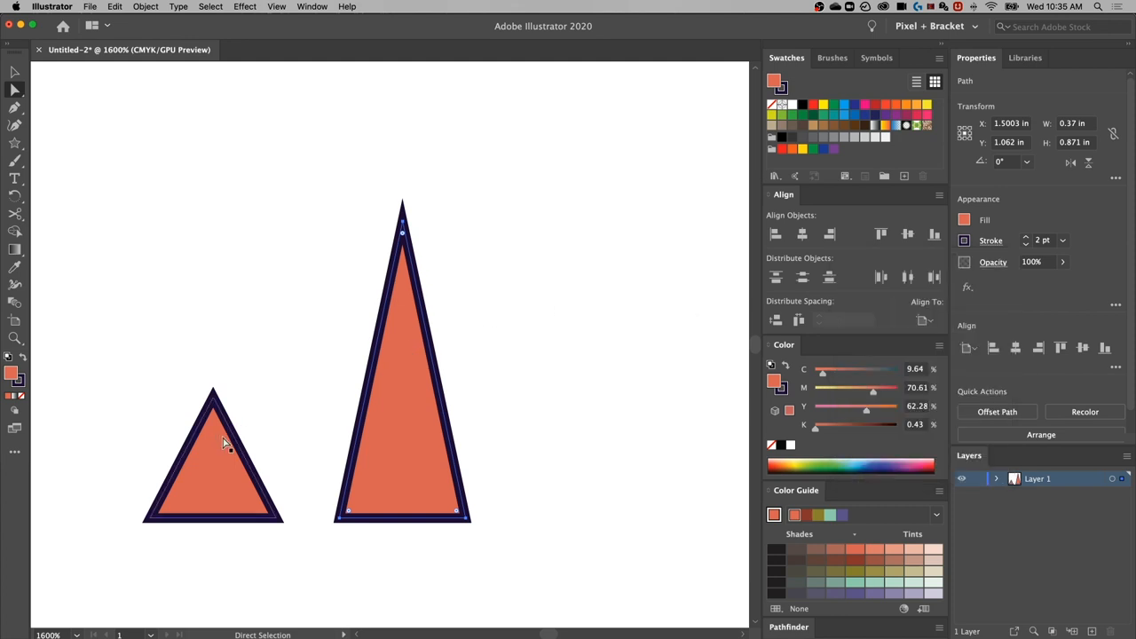
Copy the tall triangle to its right and raise the copy's top point upward
{"action": "left_click_drag", "start_coordinate": [402, 368], "coordinate": [555, 368]}
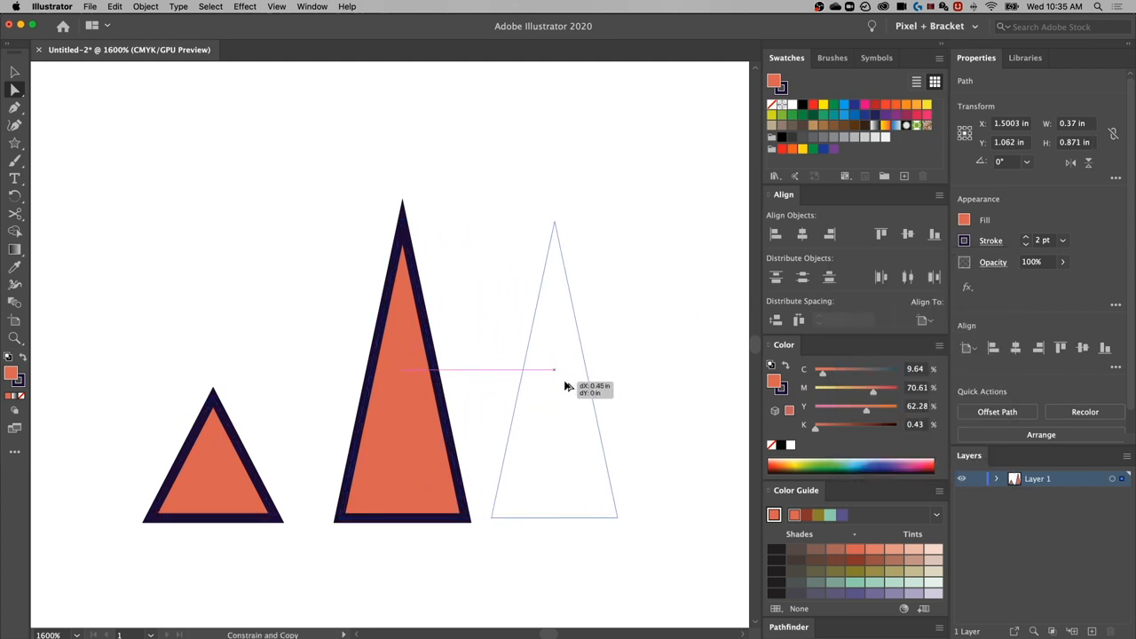
{"action": "left_click_drag", "start_coordinate": [555, 366], "coordinate": [577, 367]}
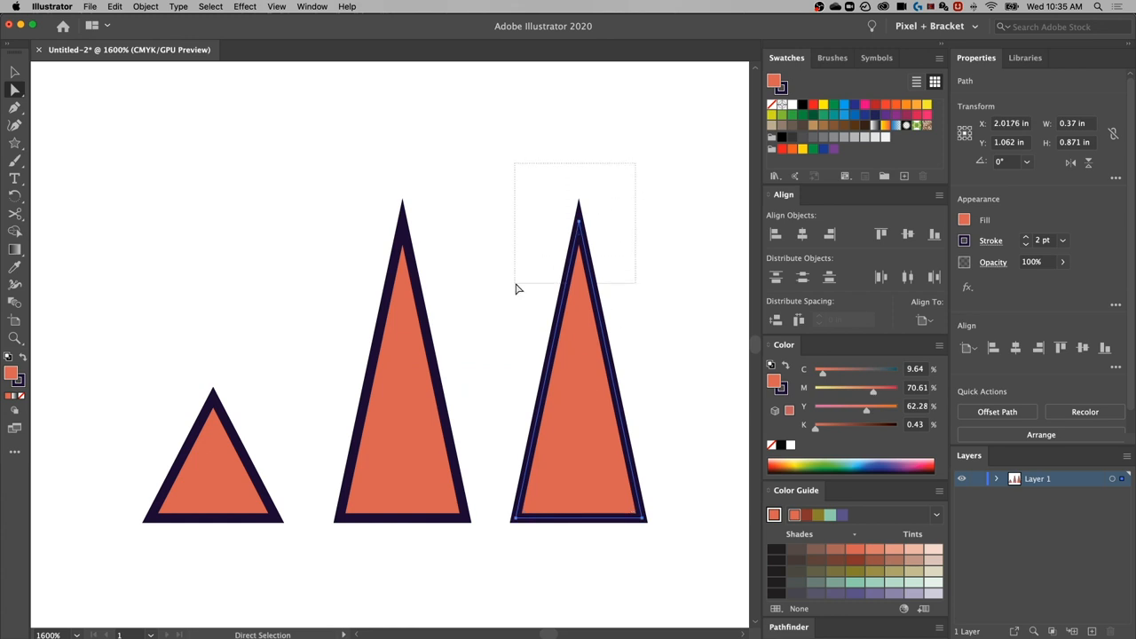
{"action": "left_click_drag", "start_coordinate": [579, 210], "coordinate": [579, 111]}
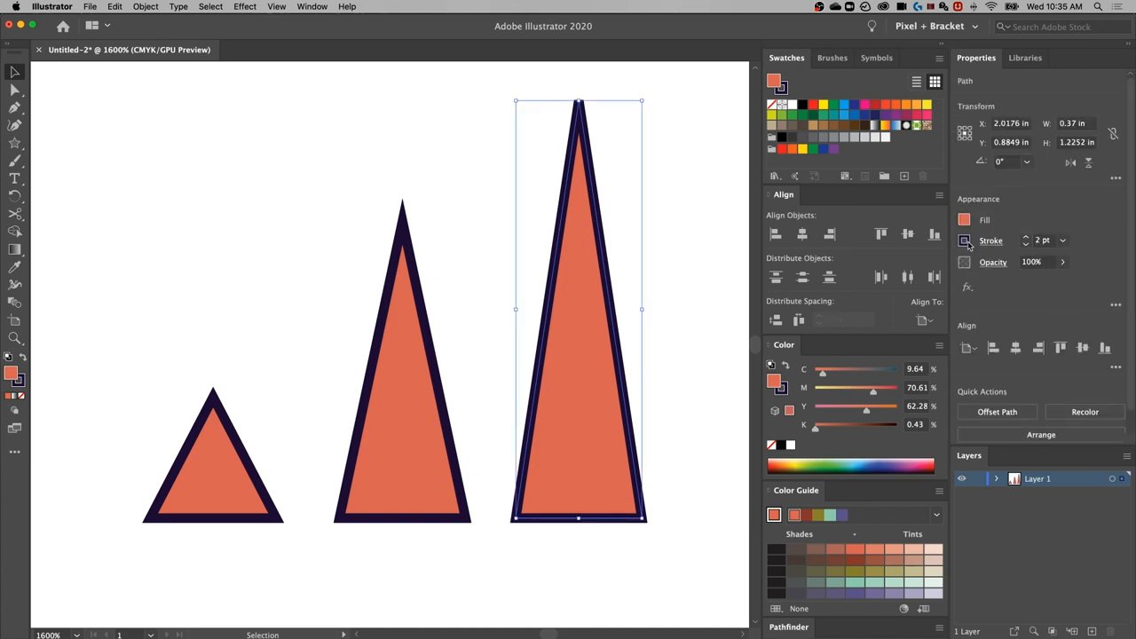
Set the rightmost triangle's stroke Limit to 10 in the Stroke options
{"action": "left_click", "coordinate": [991, 241]}
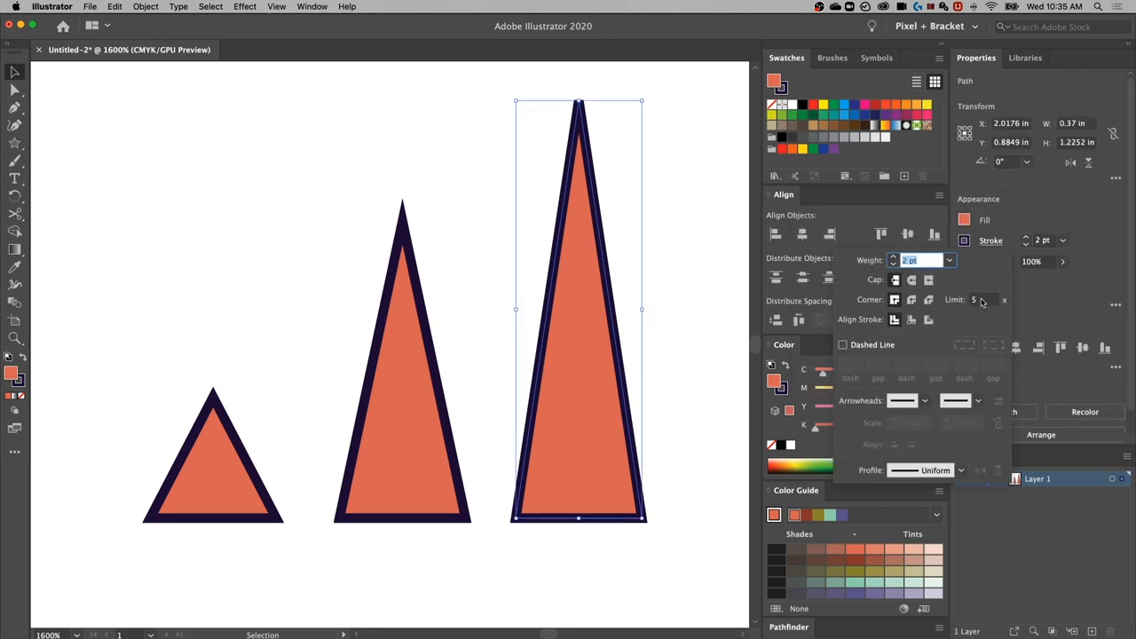
{"action": "left_click", "coordinate": [985, 299]}
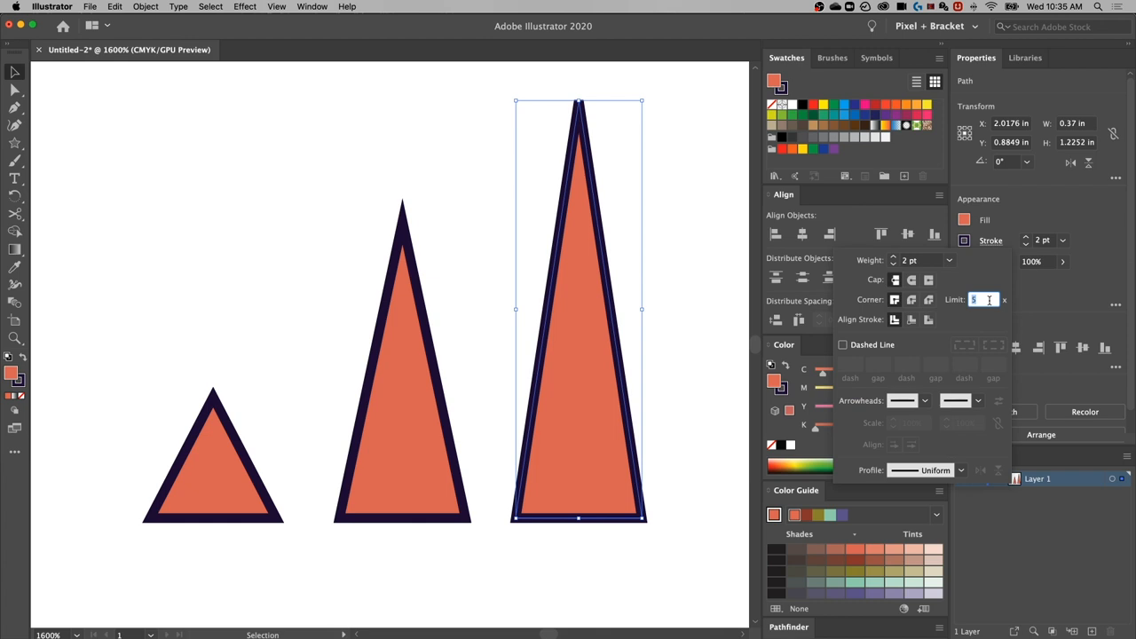
{"action": "type", "text": "10"}
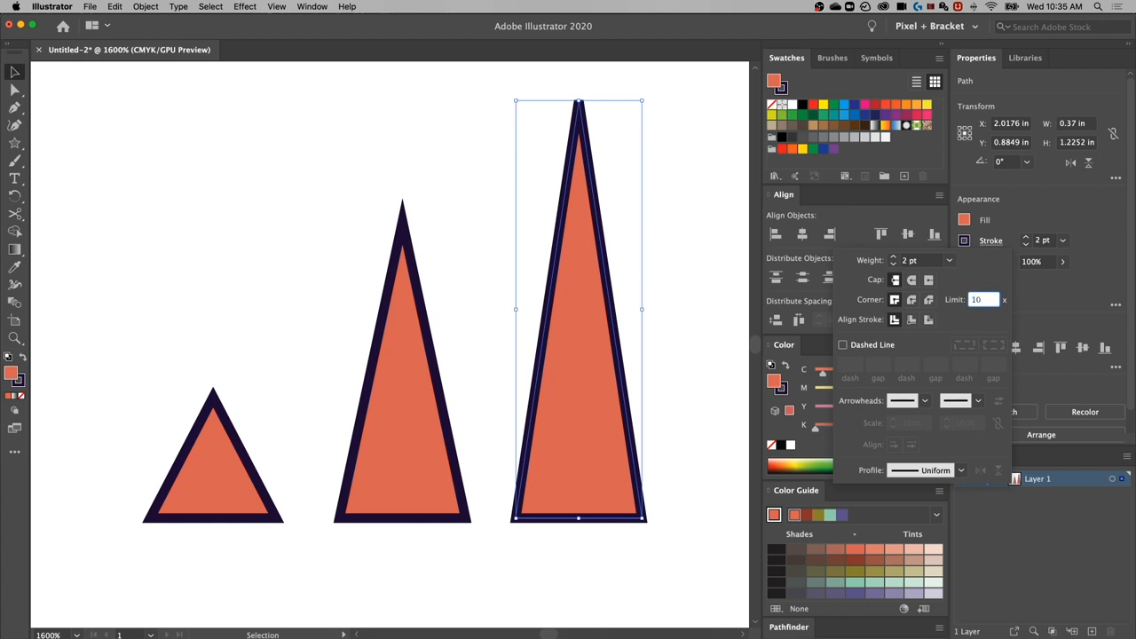